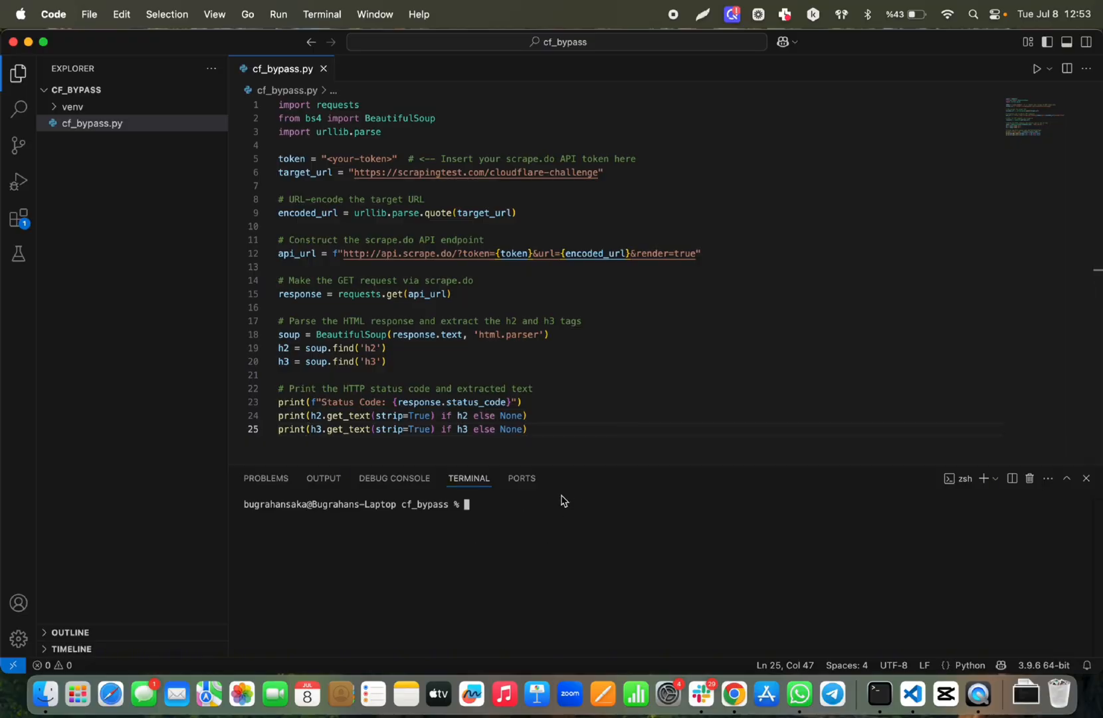
# Run pip install requests beautifulsoup4 in the integrated terminal.
pyautogui.write('pip install requests beautifulsoup4')
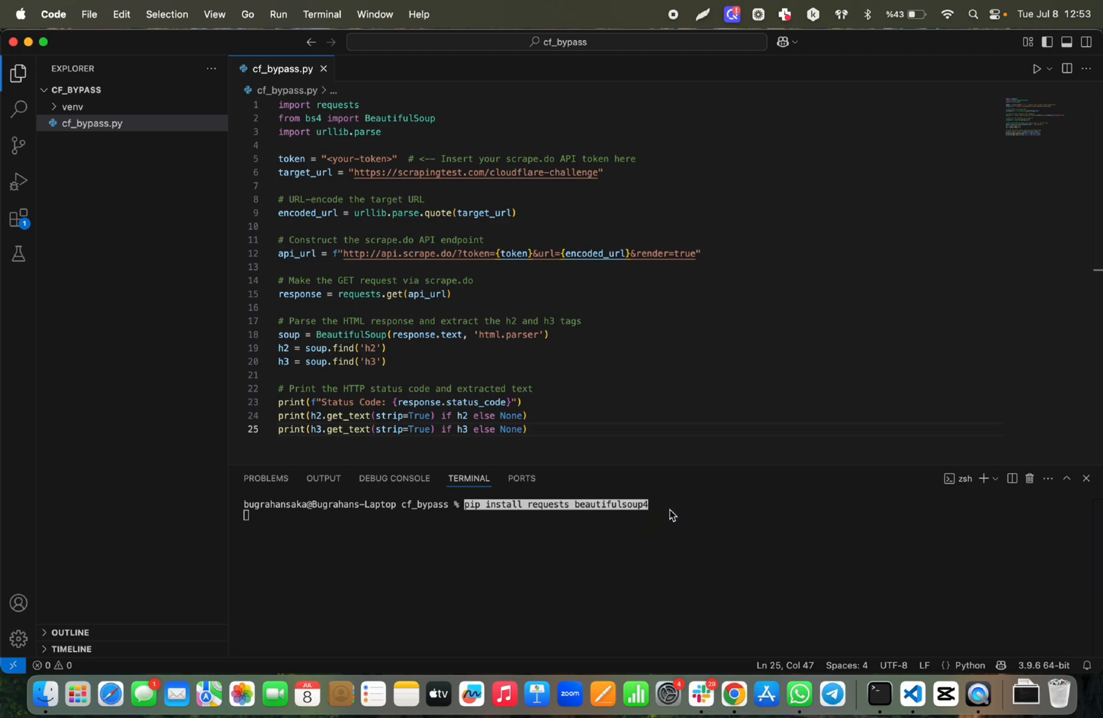
pyautogui.press('Return')
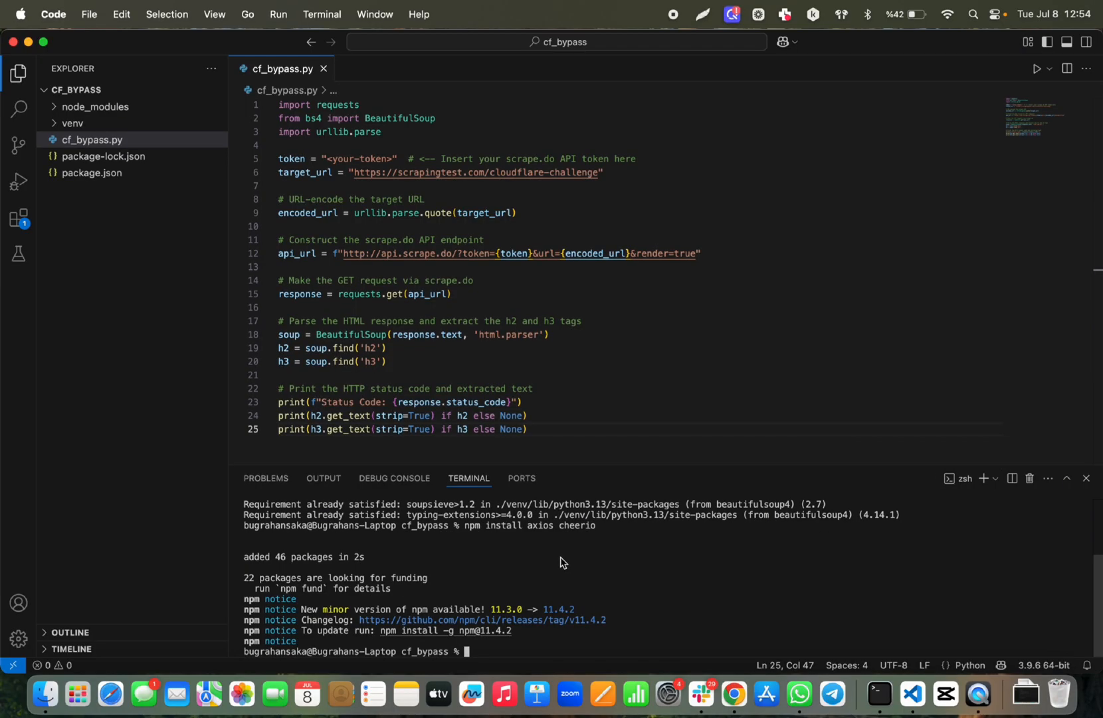
pyautogui.moveTo(652, 590)
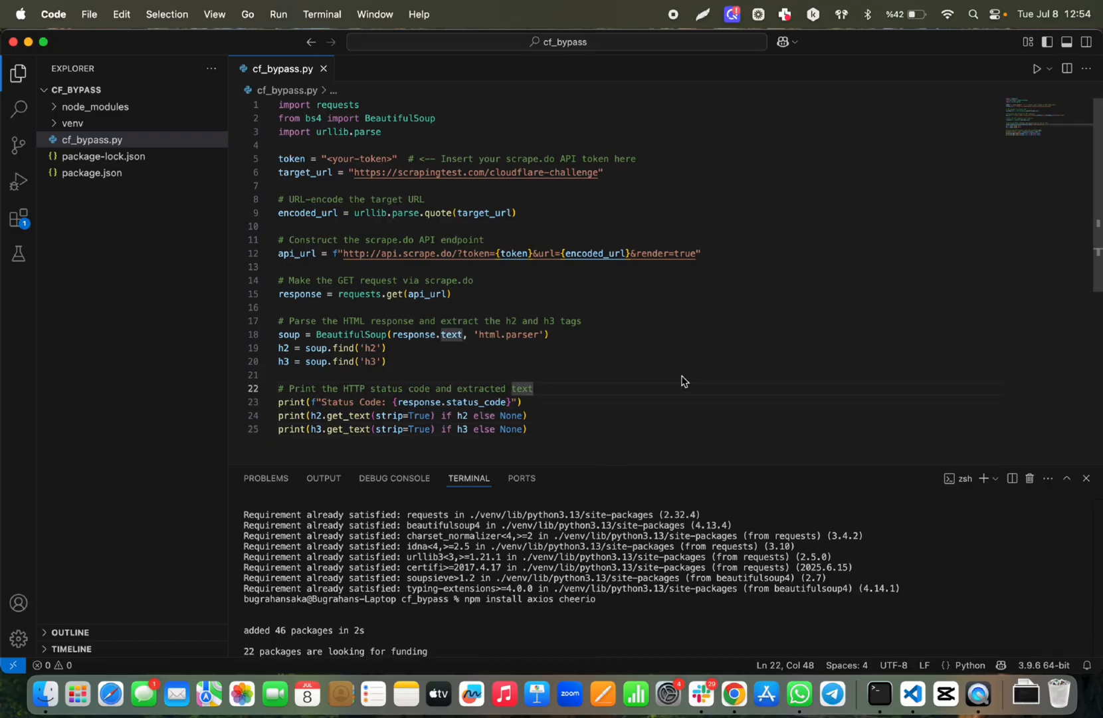
# Copy the API token from the scrape.do dashboard and paste it over the script's placeholder.
pyautogui.click(733, 694)
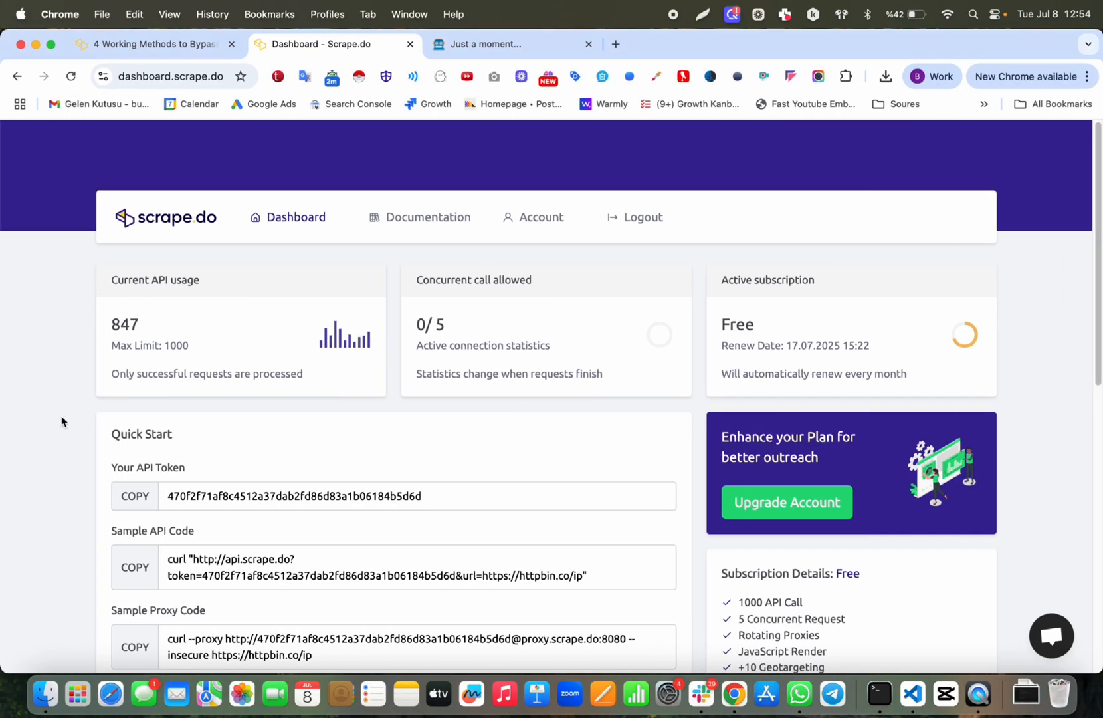
pyautogui.click(134, 495)
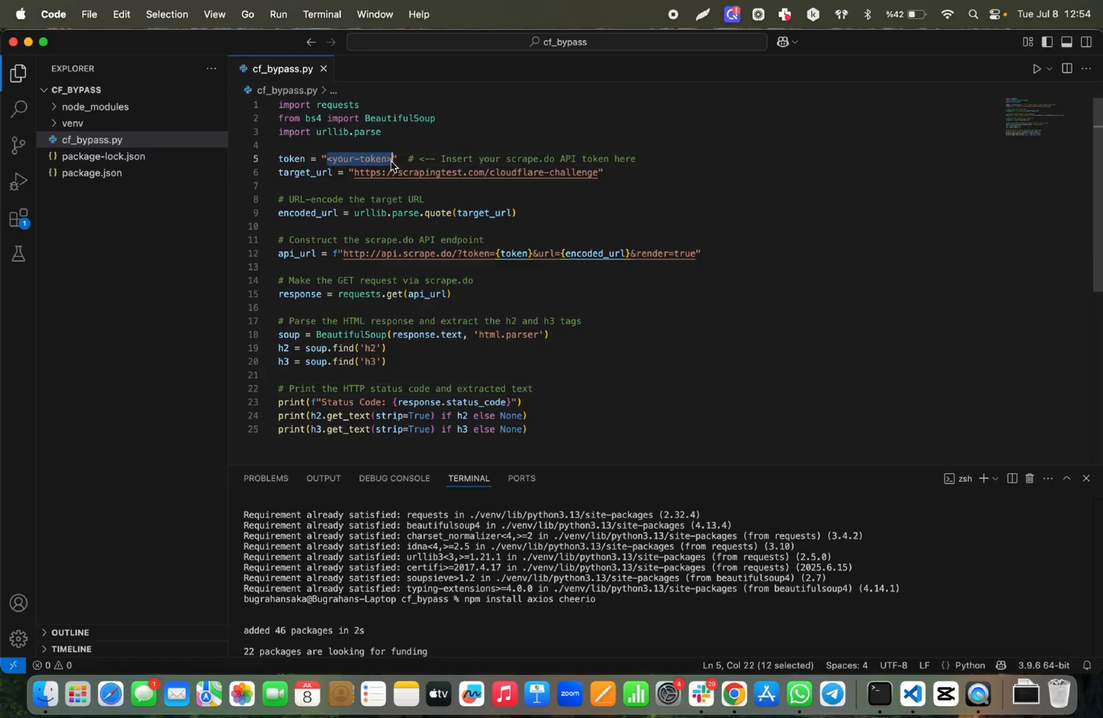
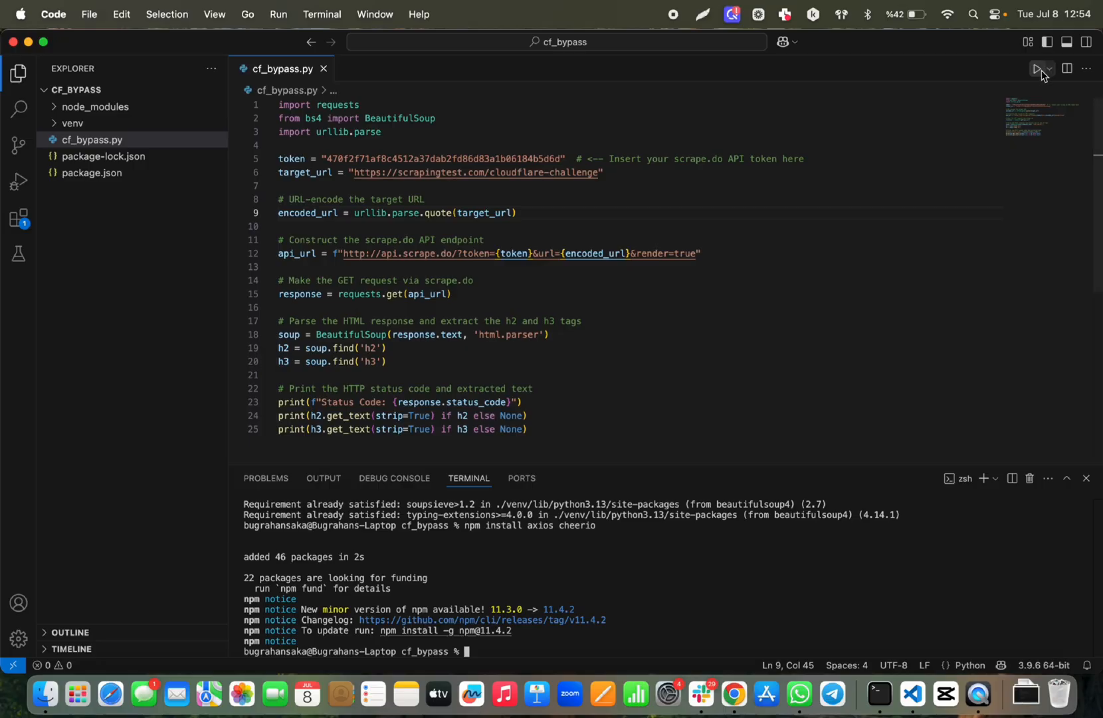
# Run the Python file and confirm the terminal shows Status Code 200 and Challenge Passed.
pyautogui.click(1039, 68)
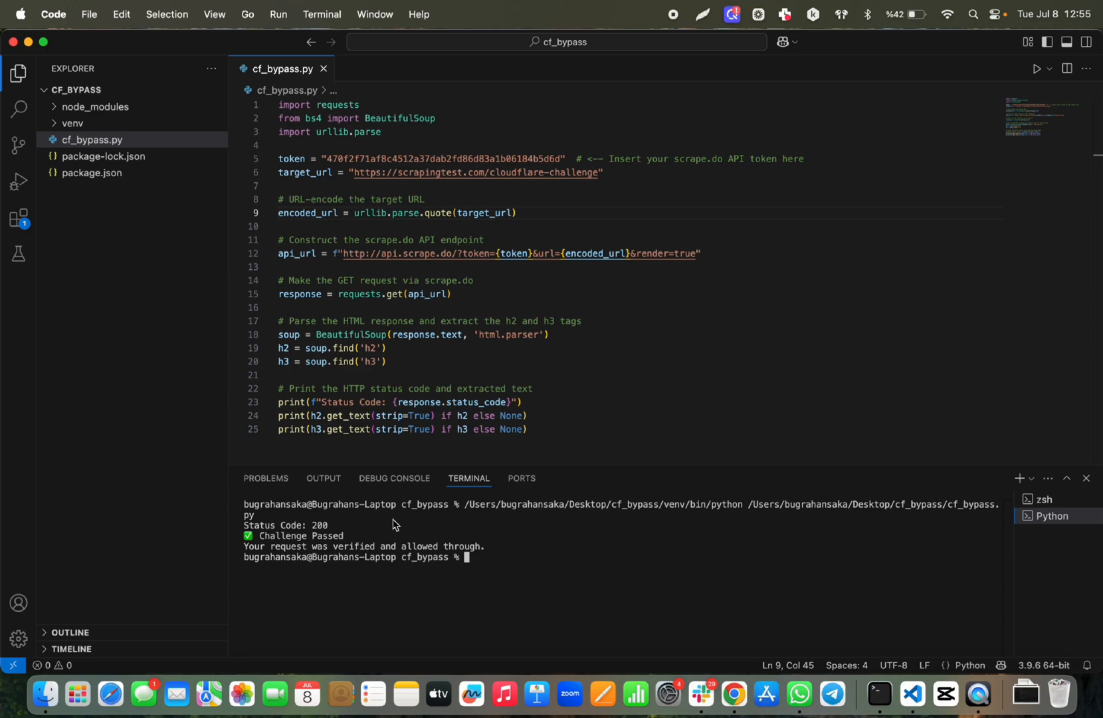
pyautogui.moveTo(363, 555)
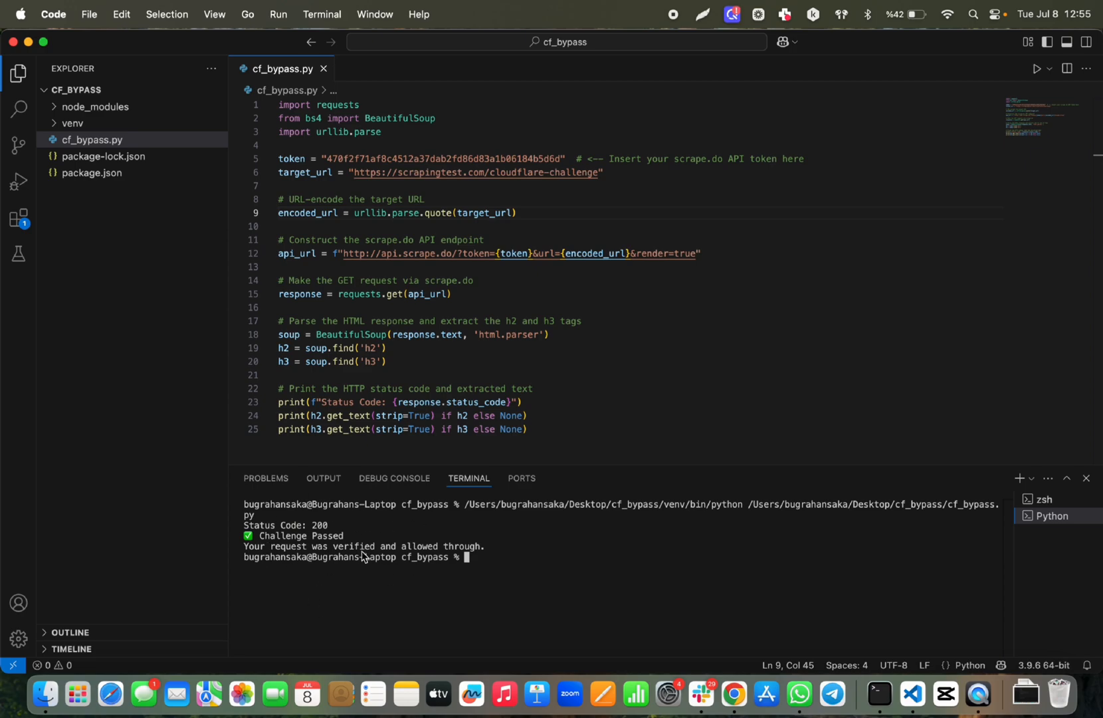
pyautogui.moveTo(314, 550)
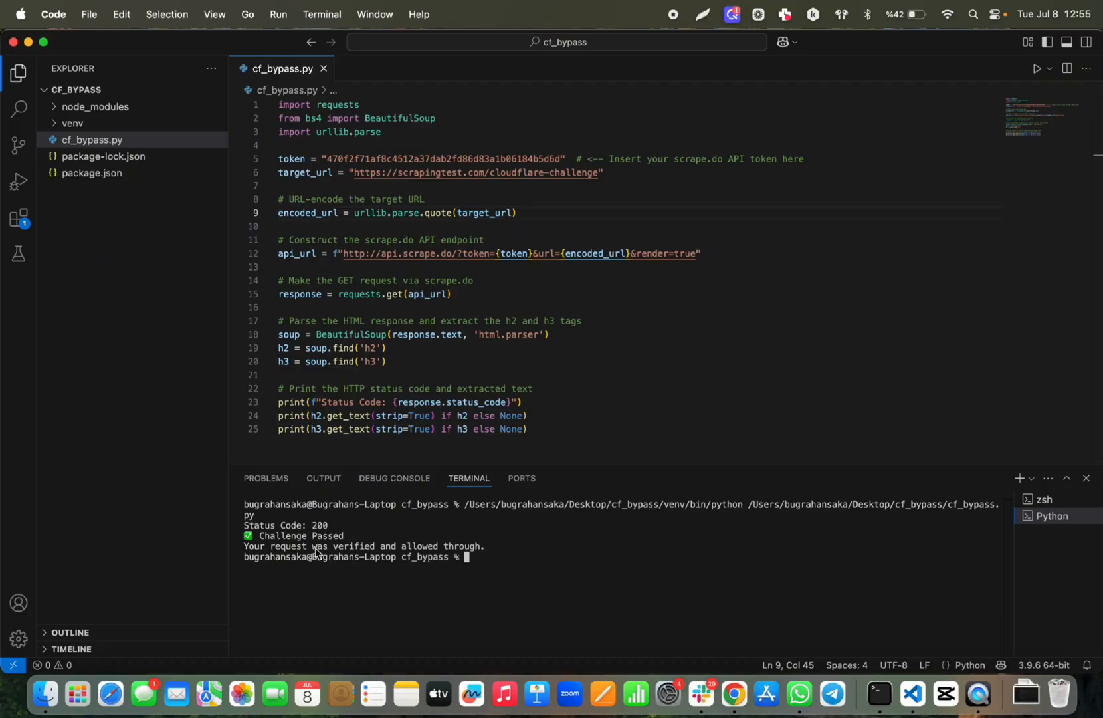